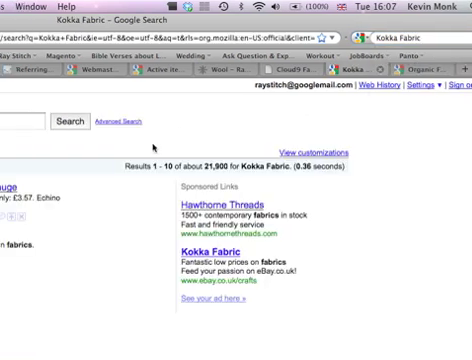
- Browse the Google Product Search listings of Kokka Fabric half-yard items and prices
scroll(up, 3)
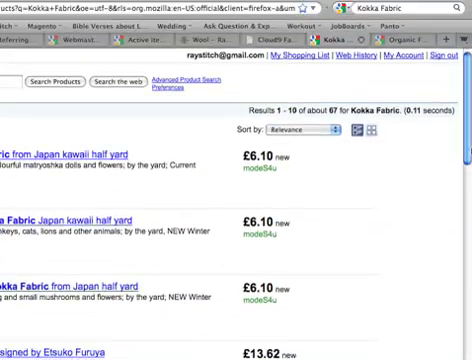
scroll(down, 3)
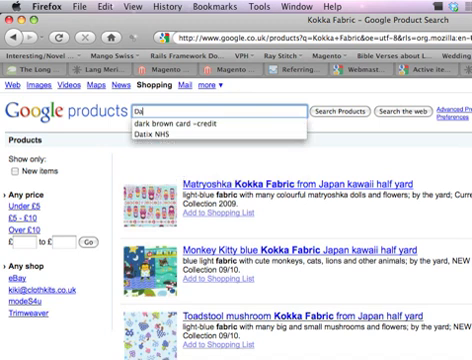
- Search Google for 'Darning Mushroom' and scroll through the shopping results
text(Darning Mushroom)
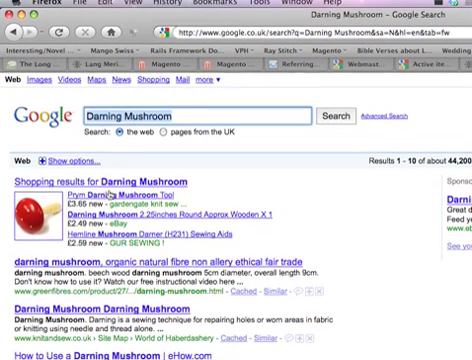
scroll(down, 3)
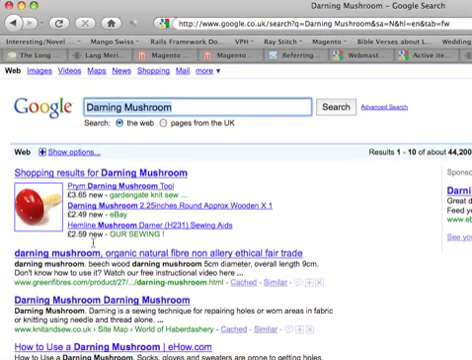
scroll(down, 3)
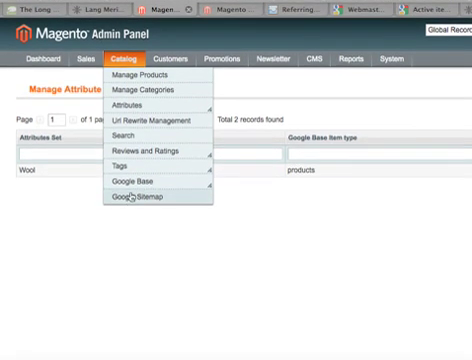
mouse_move(140, 171)
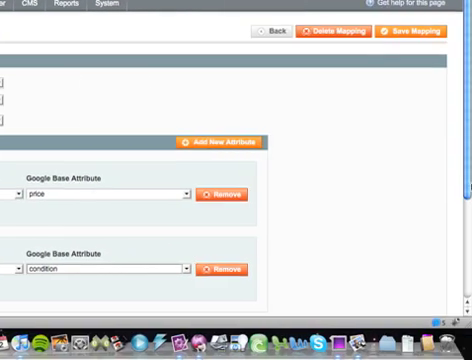
- Scroll the Wool mapping to view its price and condition Google Base attributes
scroll(down, 3)
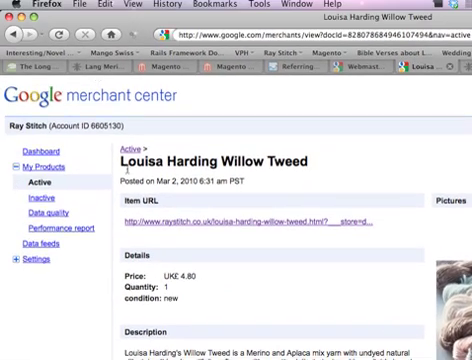
- Scroll the Louisa Harding Willow Tweed listing to view its details and picture
scroll(down, 3)
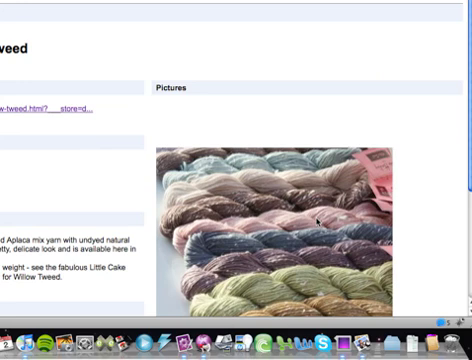
scroll(up, 3)
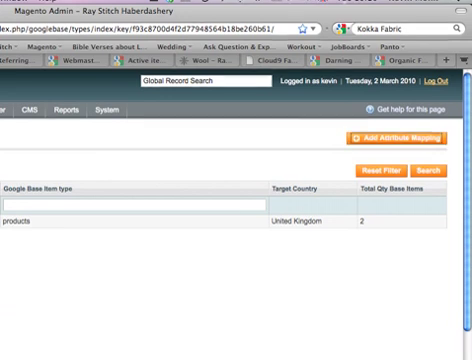
- Create a United Kingdom 'products' item type for the Ribbon set and browse attribute options
click(397, 139)
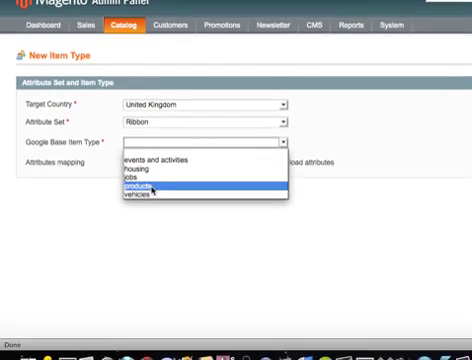
click(135, 188)
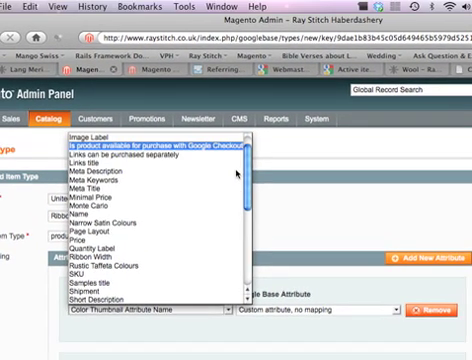
scroll(down, 3)
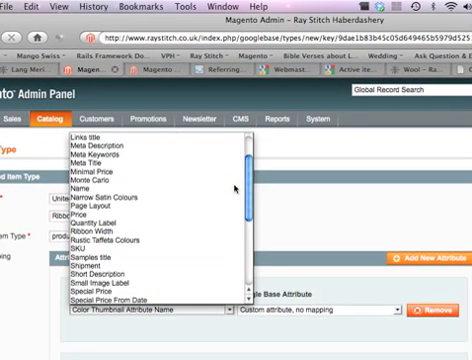
scroll(down, 3)
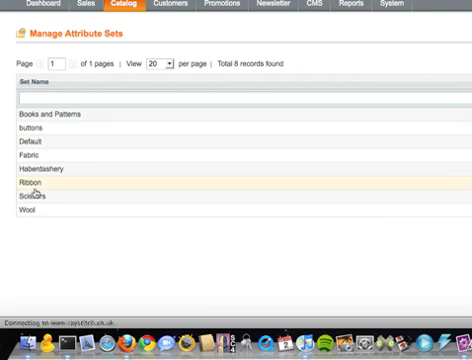
- Open the Ribbon attribute set and scroll its assigned and unassigned attributes
click(32, 186)
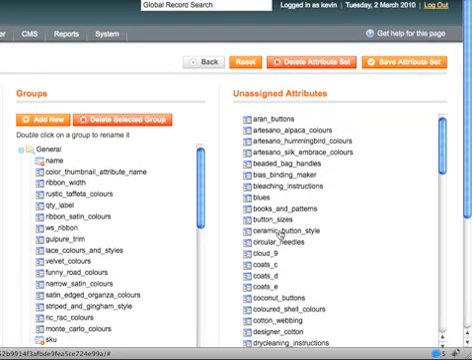
scroll(down, 3)
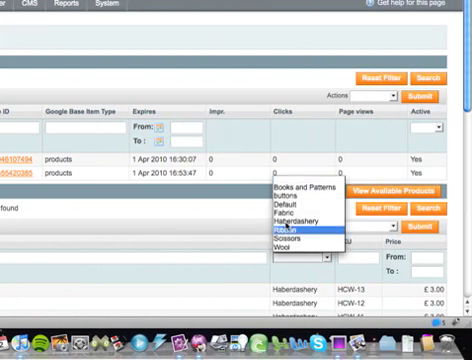
mouse_move(288, 233)
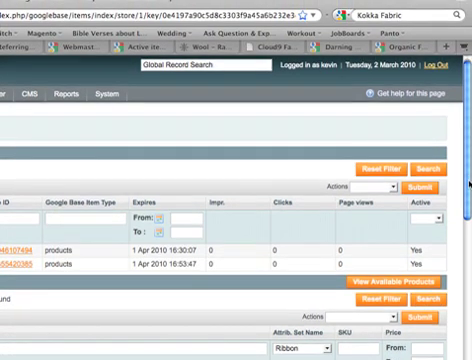
scroll(down, 3)
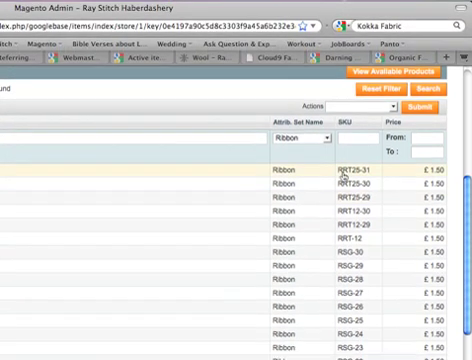
scroll(down, 3)
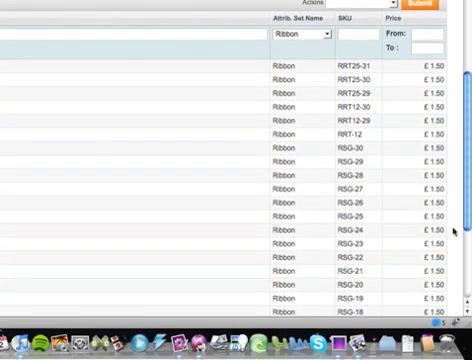
scroll(down, 3)
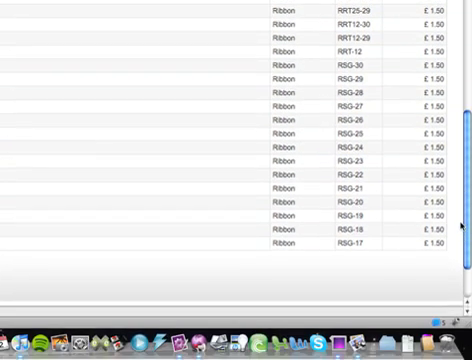
scroll(up, 3)
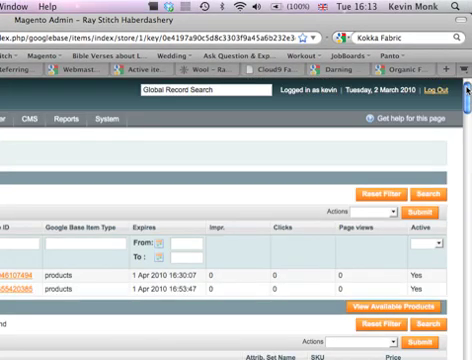
- Scroll the Google Base product grid to see the missing-required-attribute error
scroll(down, 3)
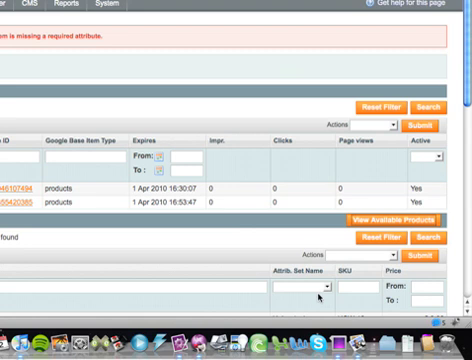
- Submit the product to Google Base, then scroll the product grid
click(302, 288)
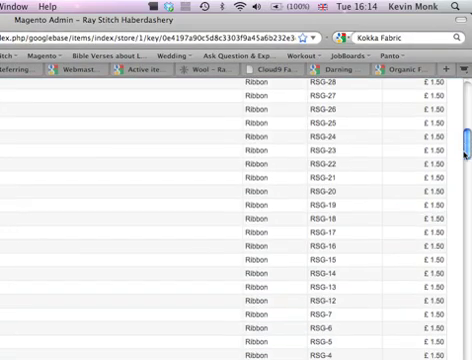
scroll(down, 3)
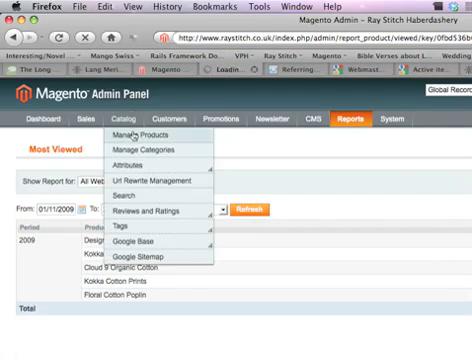
- Find the Wallace Sewell Ribbon Bundles products in Manage Products and copy the name
click(150, 133)
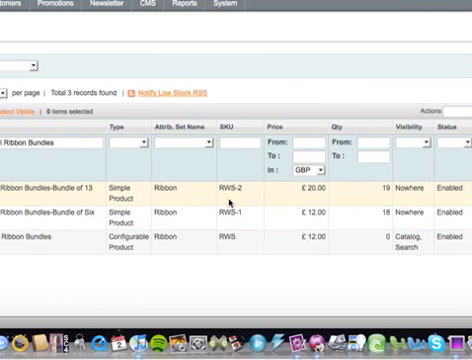
scroll(right, 3)
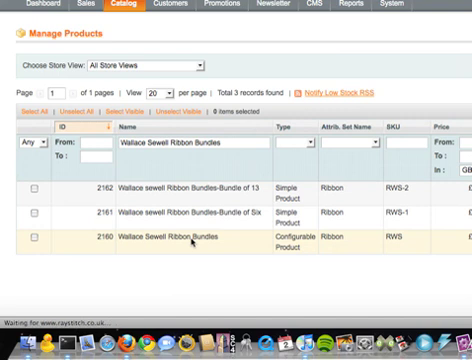
click(175, 237)
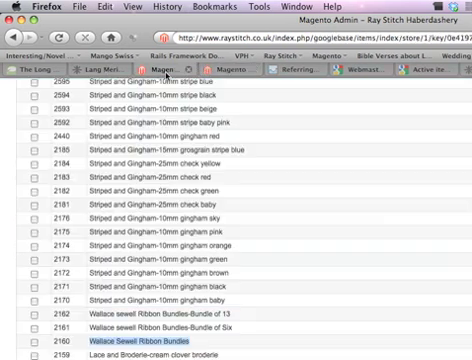
- Submit Wallace Sewell Ribbon Bundles with the Add to Google Base action
scroll(down, 3)
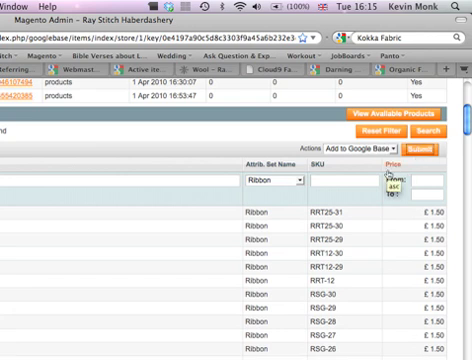
click(434, 142)
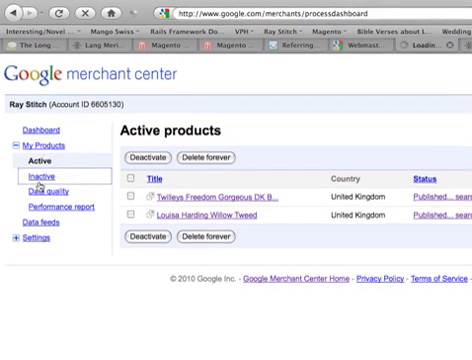
- Open the Wallace Sewell Ribbon Bundles listing and scroll to its UK£12.00 price and ribbon picture
click(35, 178)
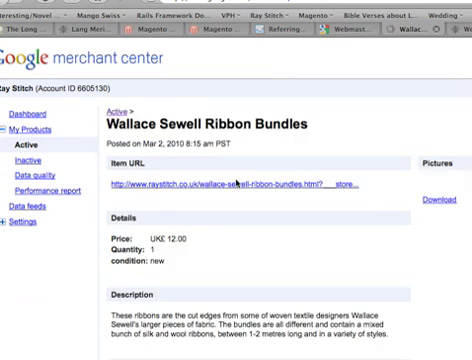
scroll(down, 3)
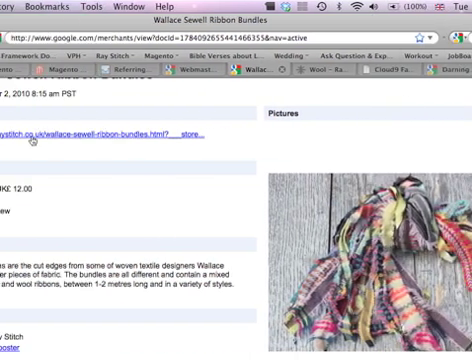
scroll(down, 3)
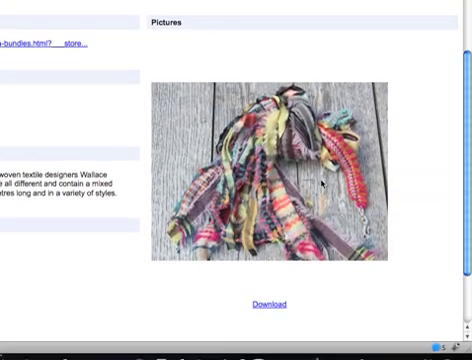